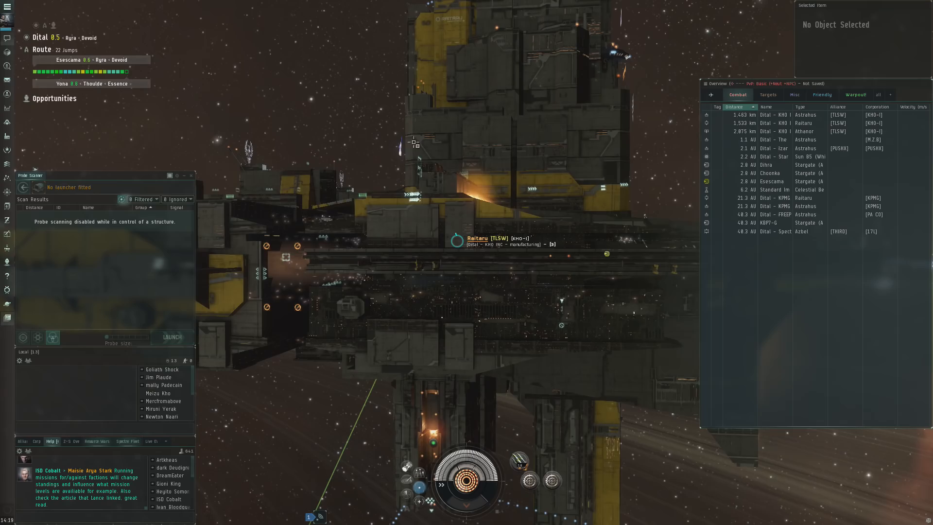
# Release control of the Raitaru structure via its right-click menu.
pyautogui.rightClick(459, 240)
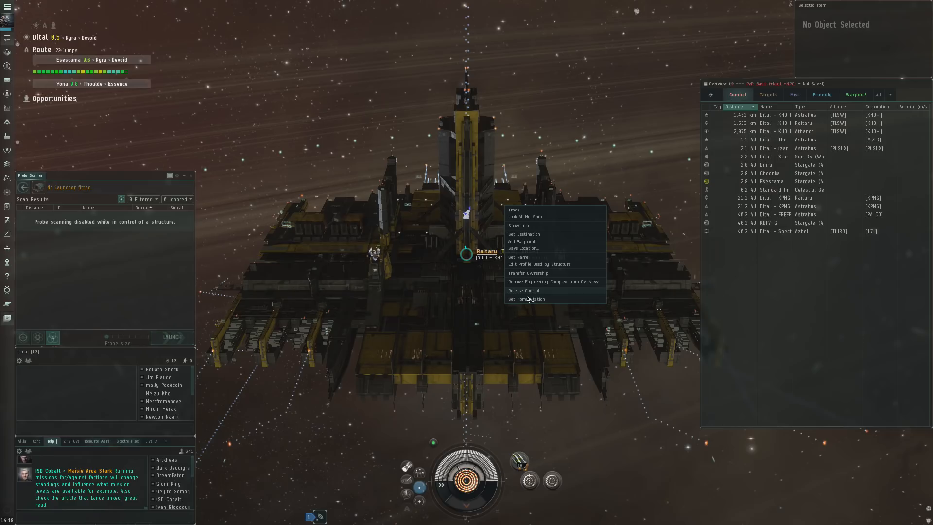
pyautogui.click(523, 289)
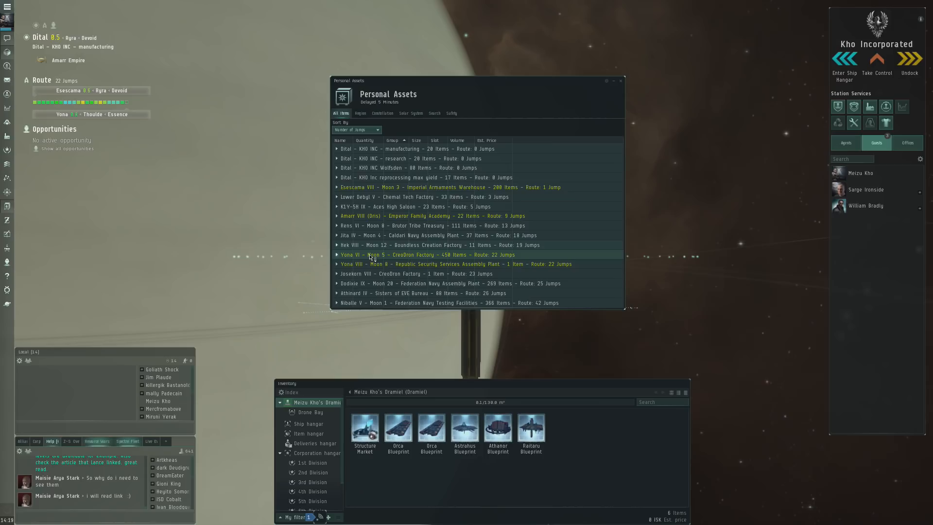
pyautogui.moveTo(125, 102)
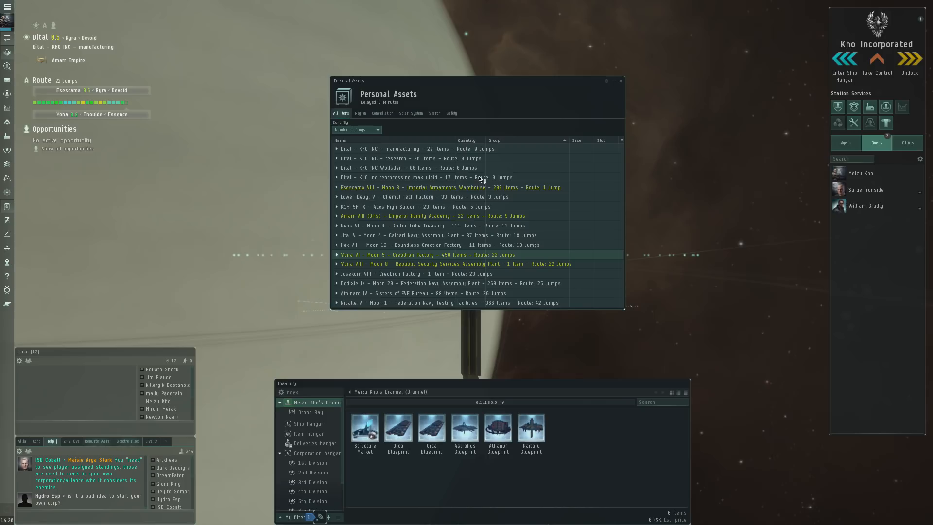
# Set Amarr VIII (Emperor Family Academy) as destination, giving a 9-jump route via Esescama.
pyautogui.click(620, 80)
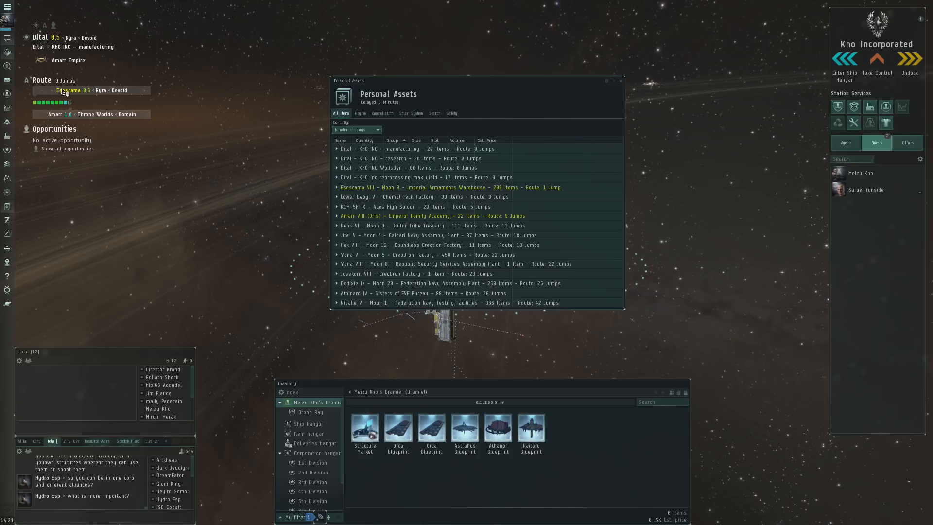
# Close the Personal Assets window, leaving the six-blueprint hangar inventory open.
pyautogui.click(620, 80)
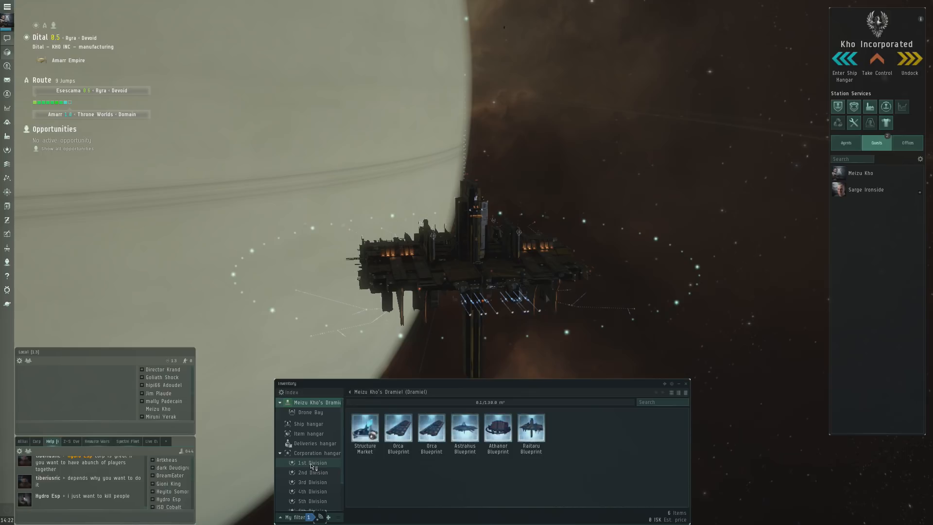
pyautogui.click(308, 434)
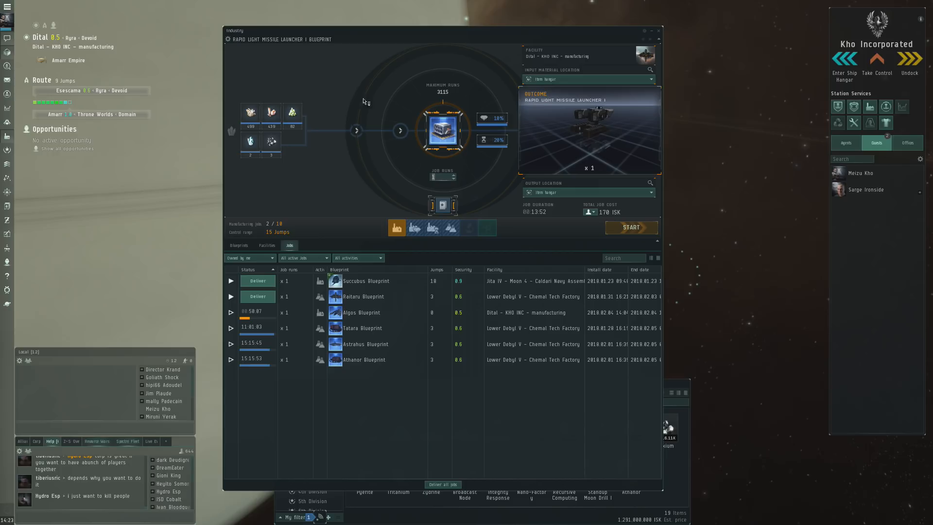
pyautogui.moveTo(399, 130)
pyautogui.write('3')
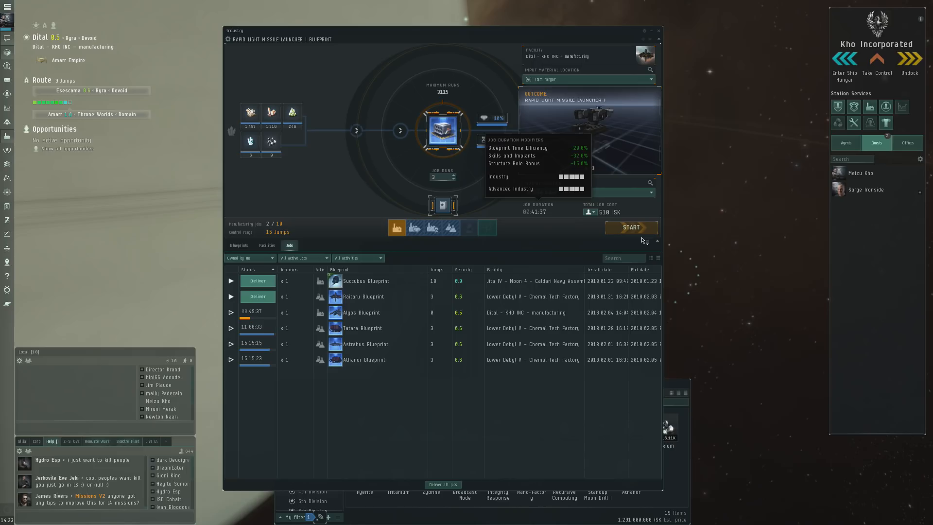
# Start the three-run Rapid Light Missile Launcher job (00:41:37, 510 ISK).
pyautogui.click(632, 227)
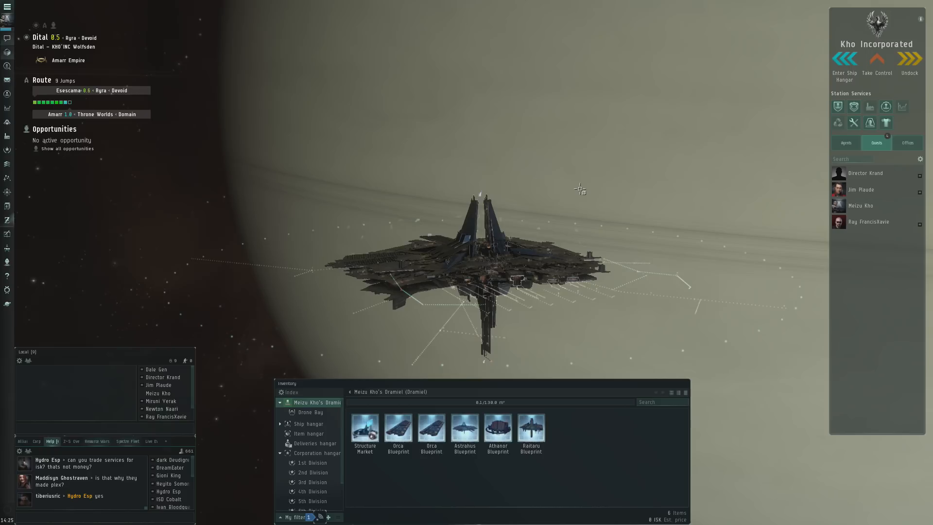
# Show the ship hangar's 17 ships and check the estimated price of 'trap'.
pyautogui.click(309, 424)
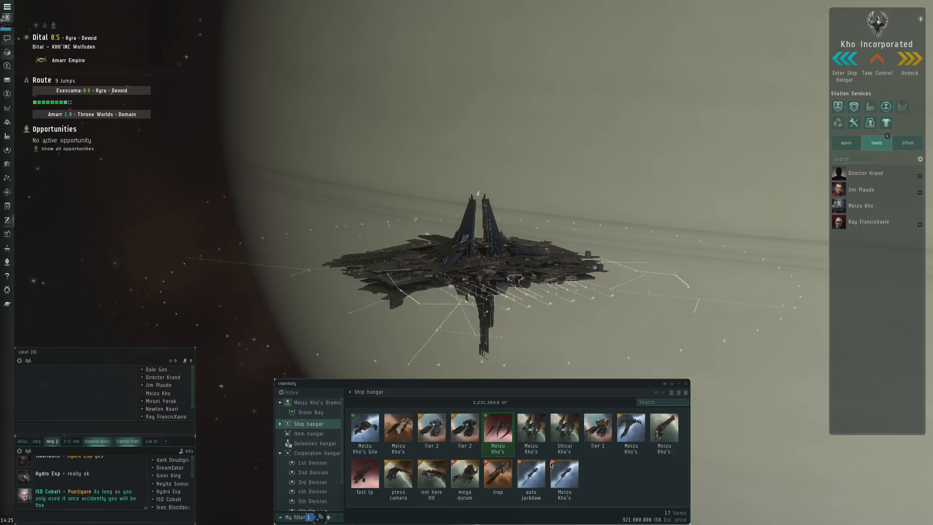
pyautogui.click(497, 474)
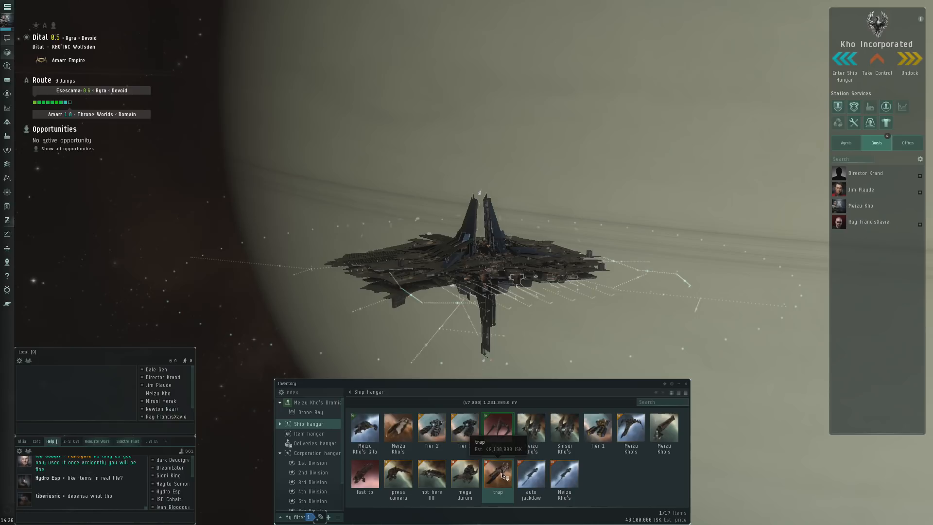